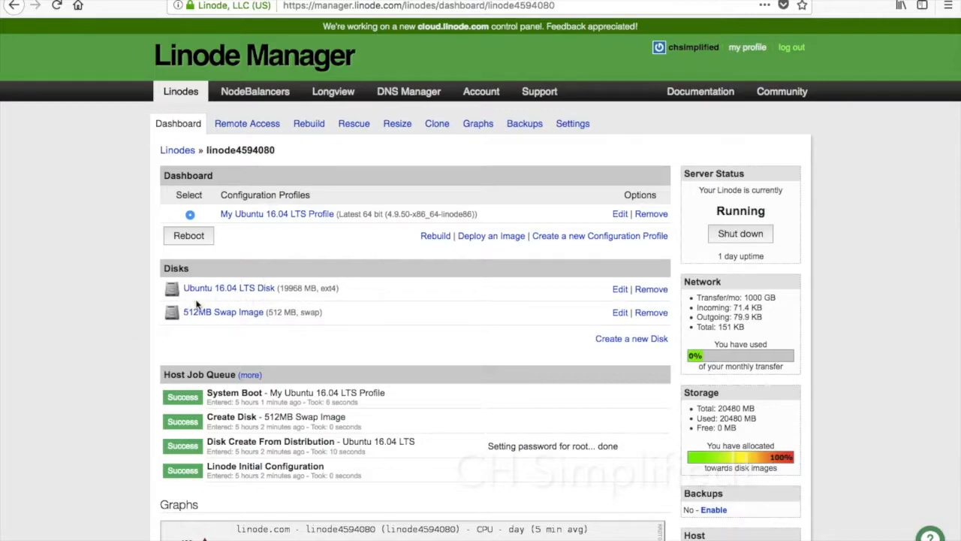
mouse_move(259, 303)
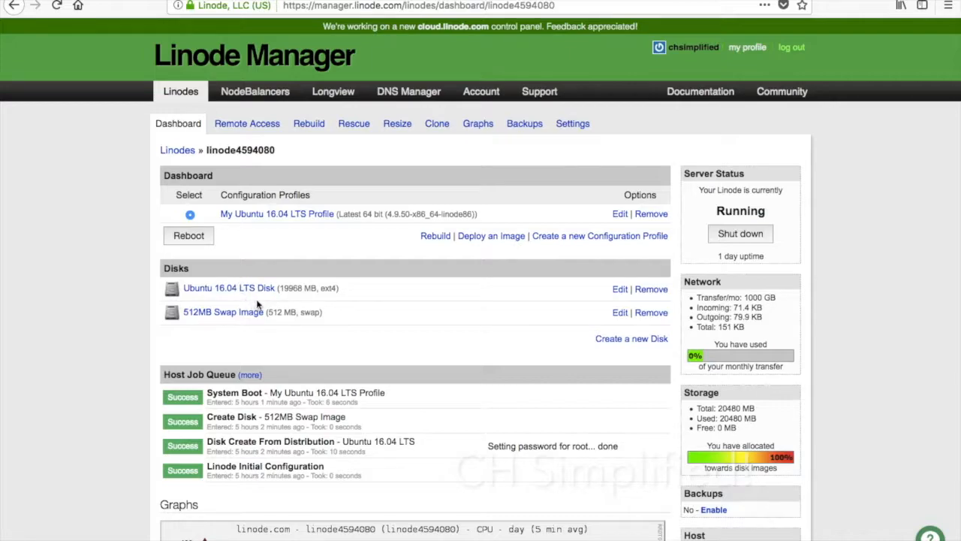
mouse_move(729, 187)
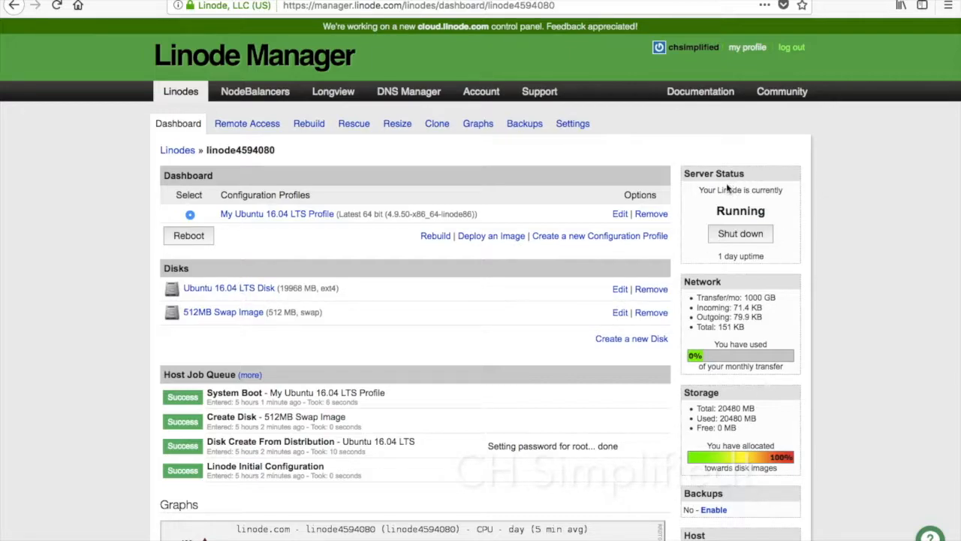
mouse_move(768, 213)
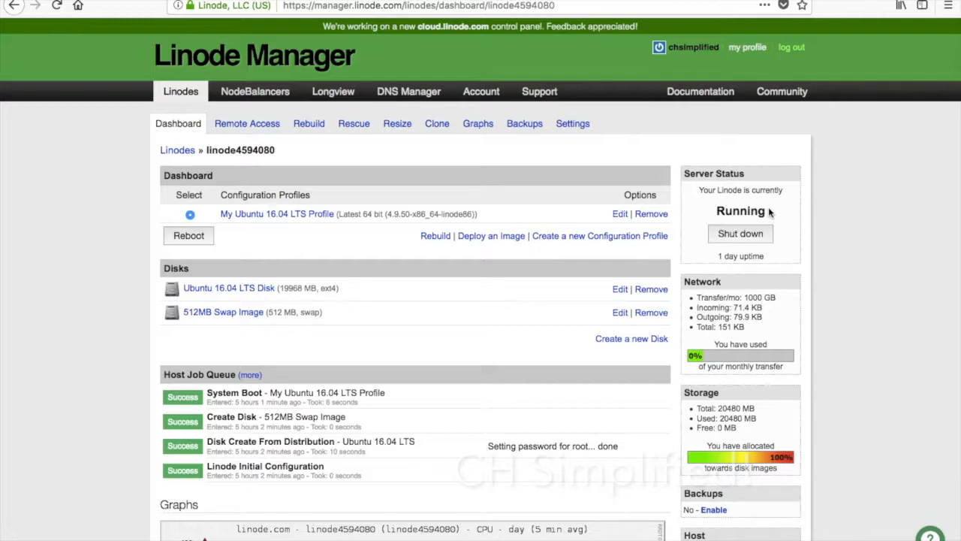
mouse_move(353, 127)
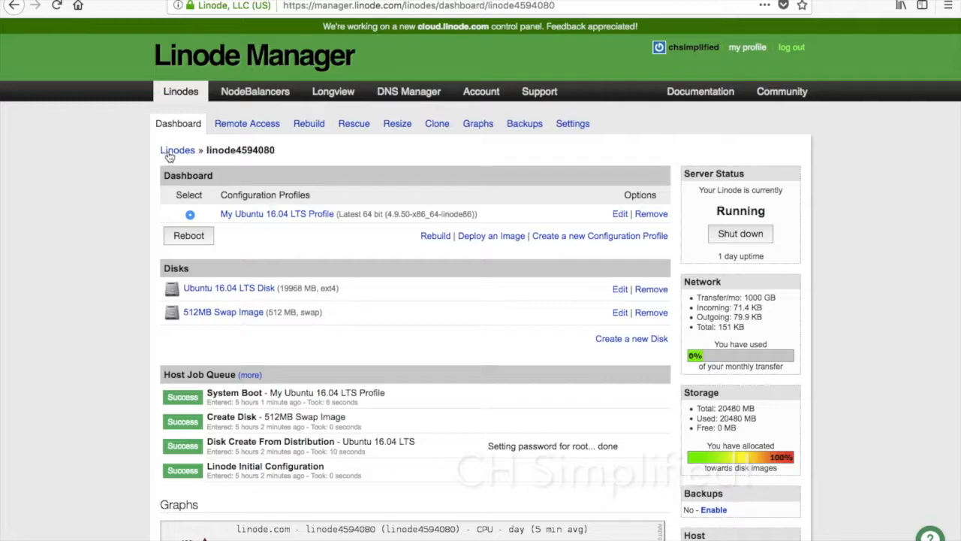
Connect a server at 198.58.103.15 with its root password and a new SFTP password.
left_click(177, 151)
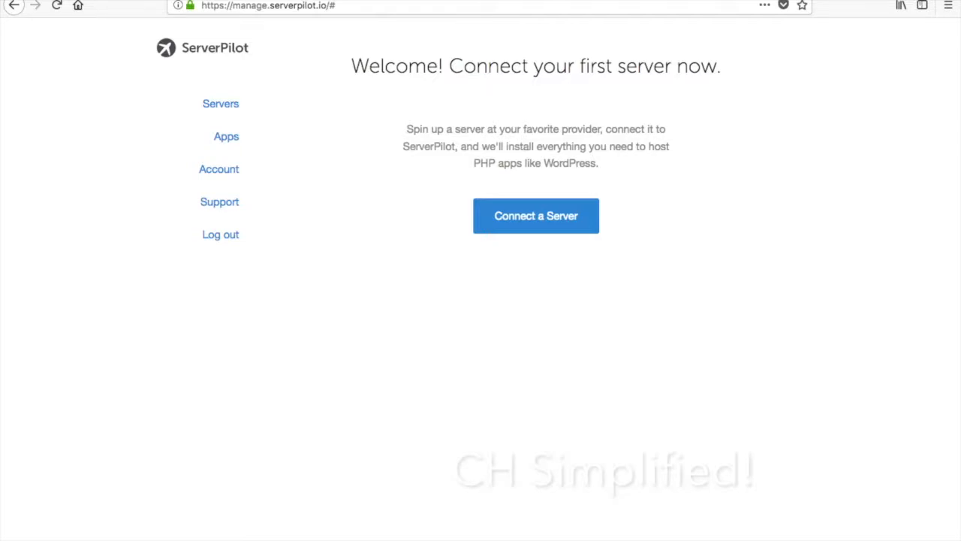
mouse_move(361, 126)
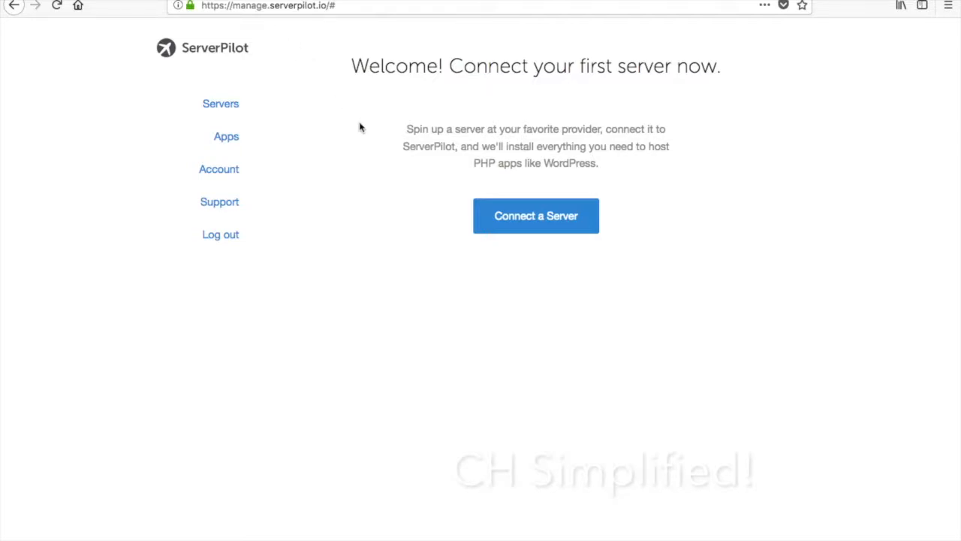
mouse_move(534, 216)
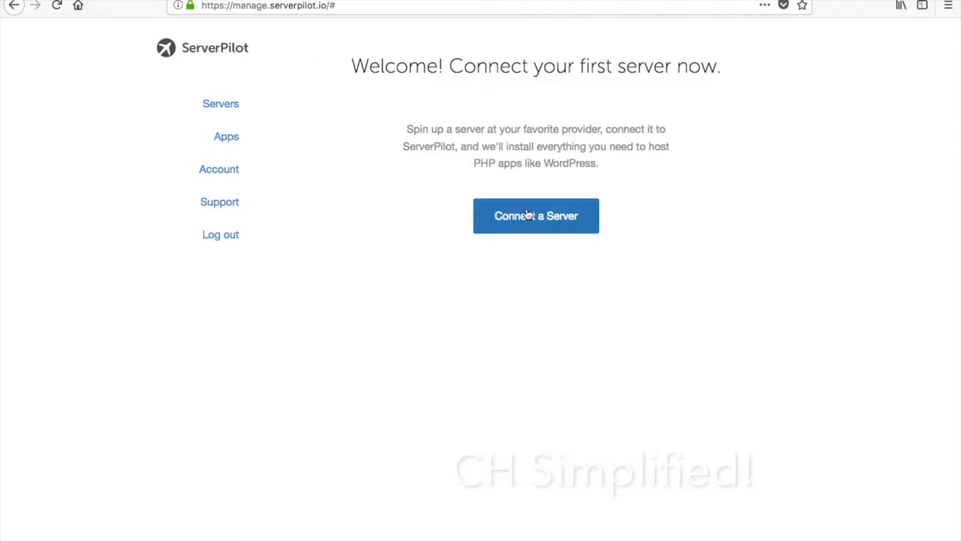
left_click(534, 216)
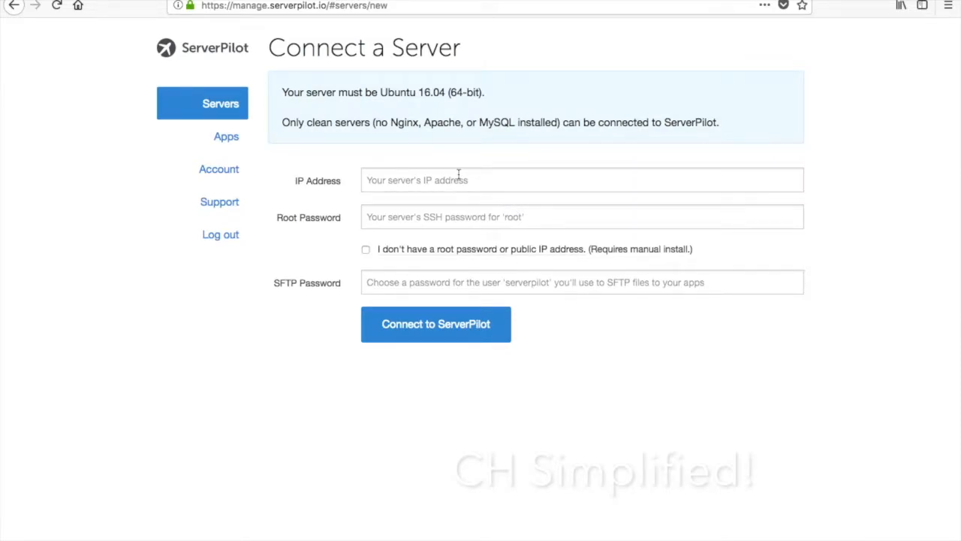
type("198.58.103.15")
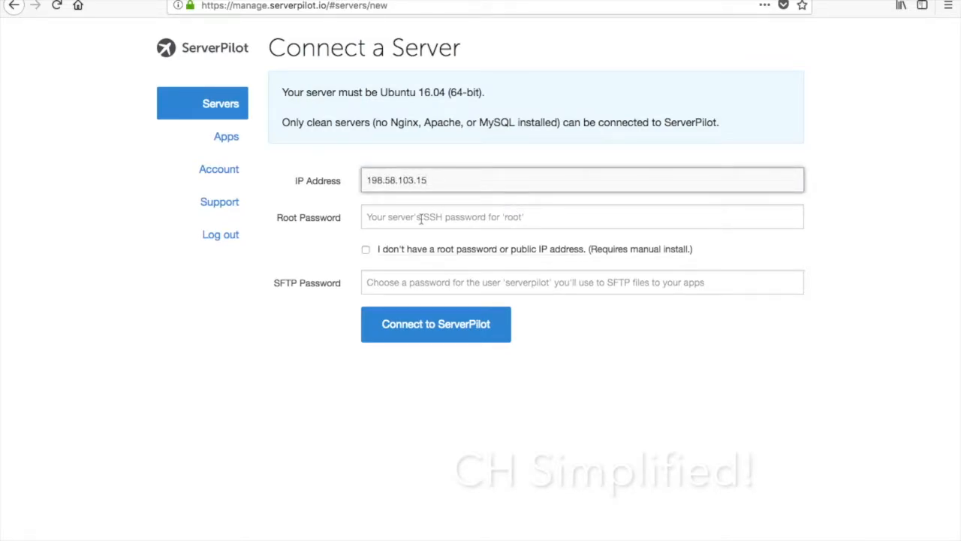
type("••")
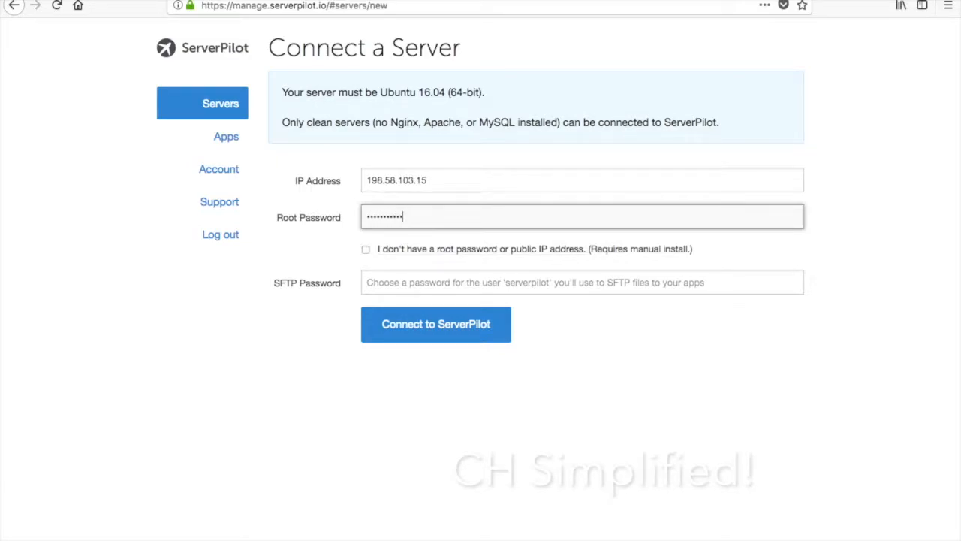
left_click(582, 282)
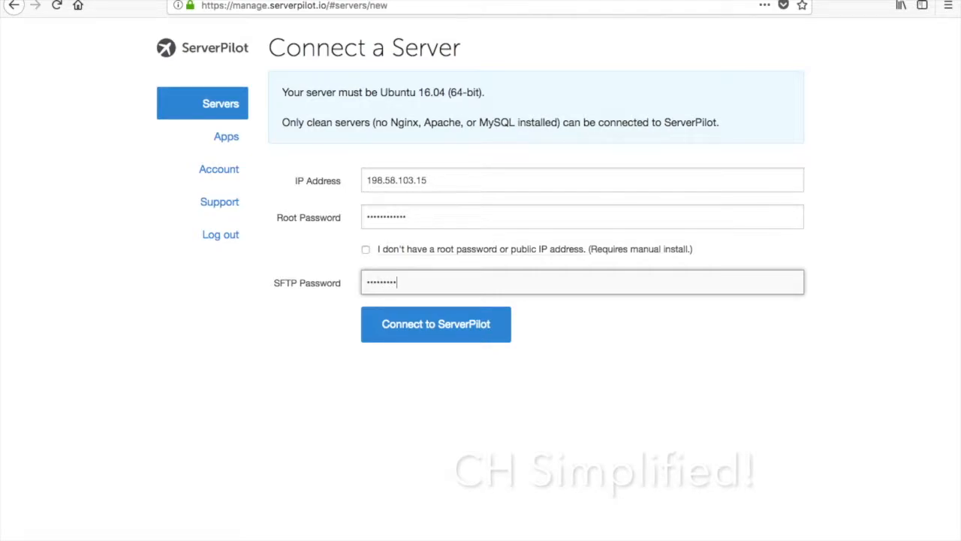
type("••")
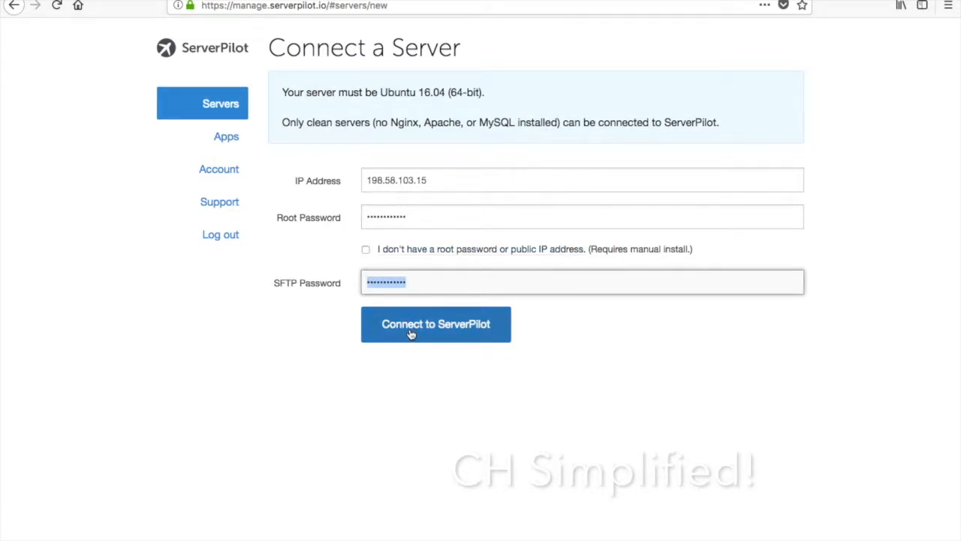
left_click(435, 324)
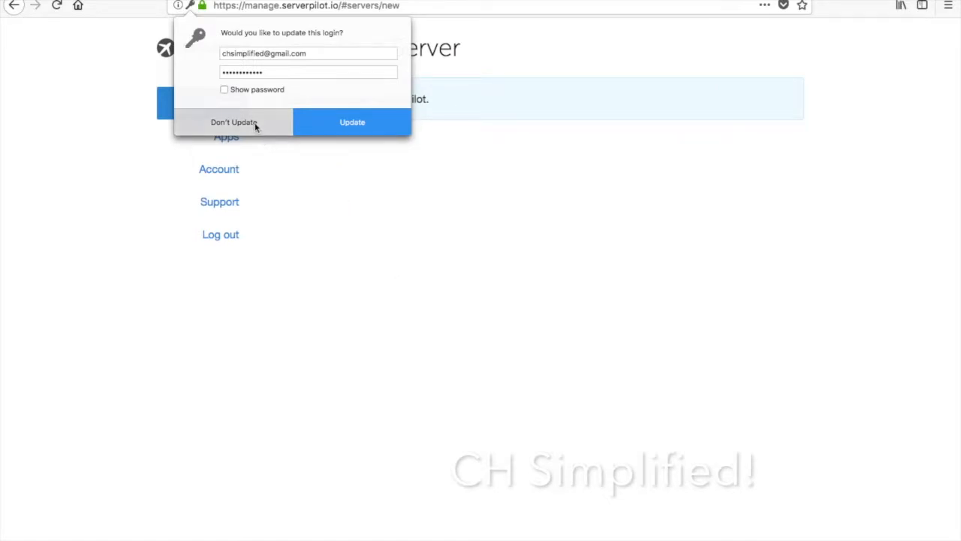
Decline the browser's offer to update the saved login while the server is checked.
left_click(234, 122)
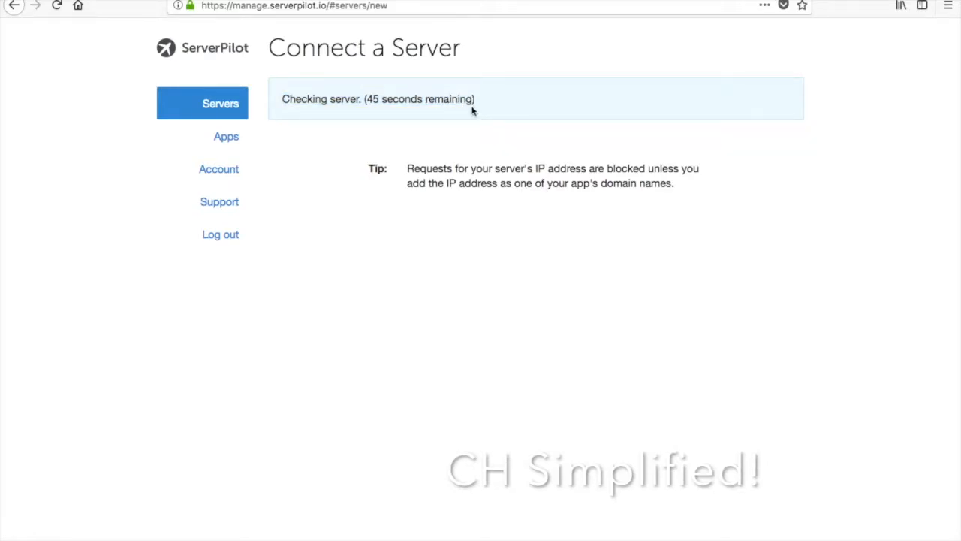
mouse_move(405, 141)
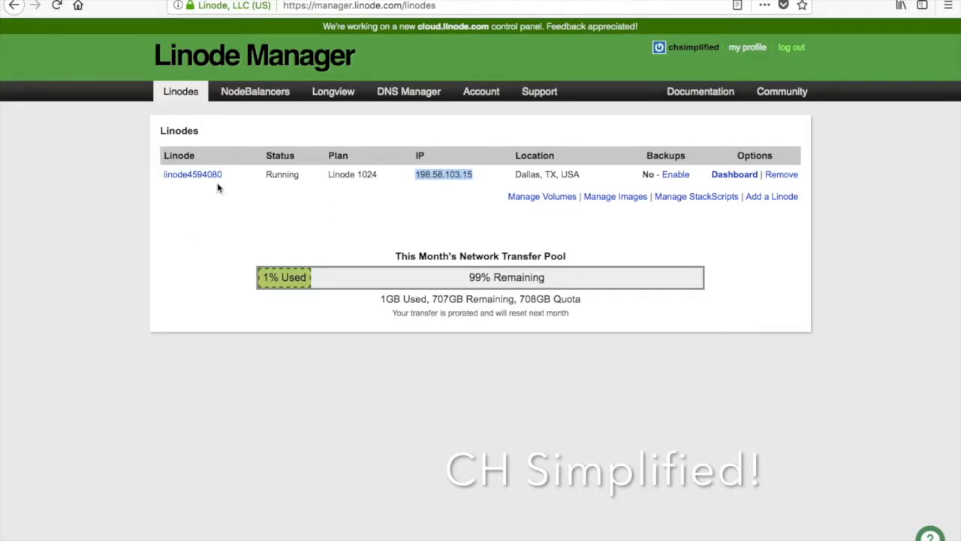
mouse_move(458, 282)
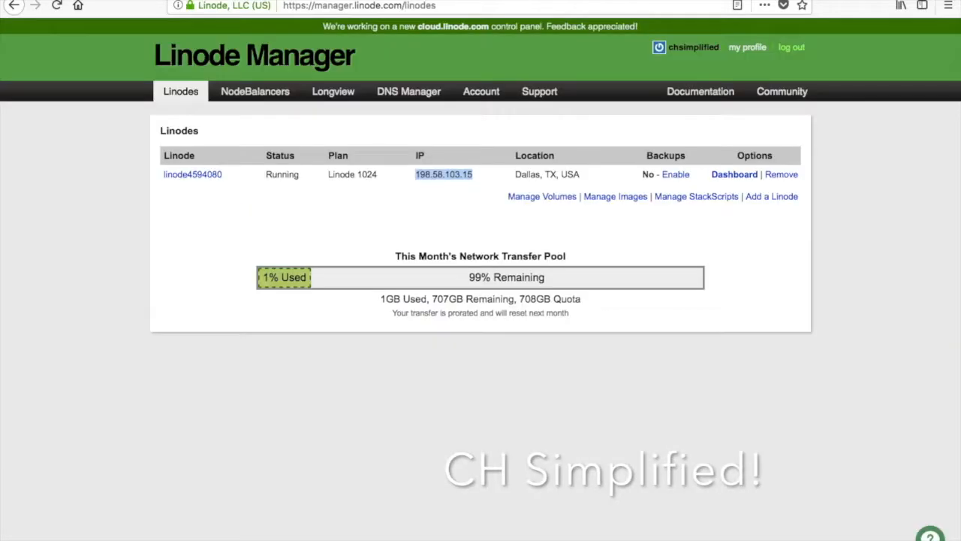
Go to linode4594080's dashboard from the Linodes list.
left_click(192, 174)
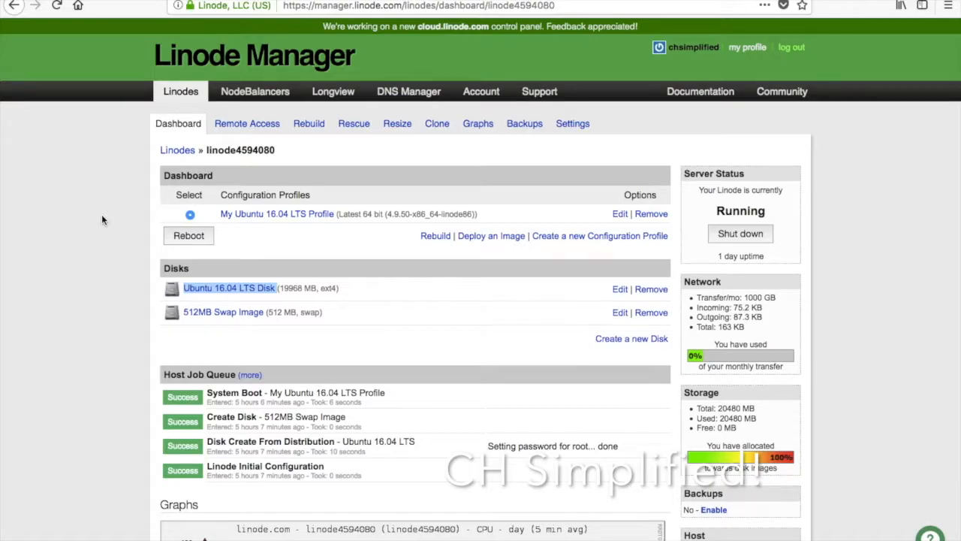
mouse_move(183, 264)
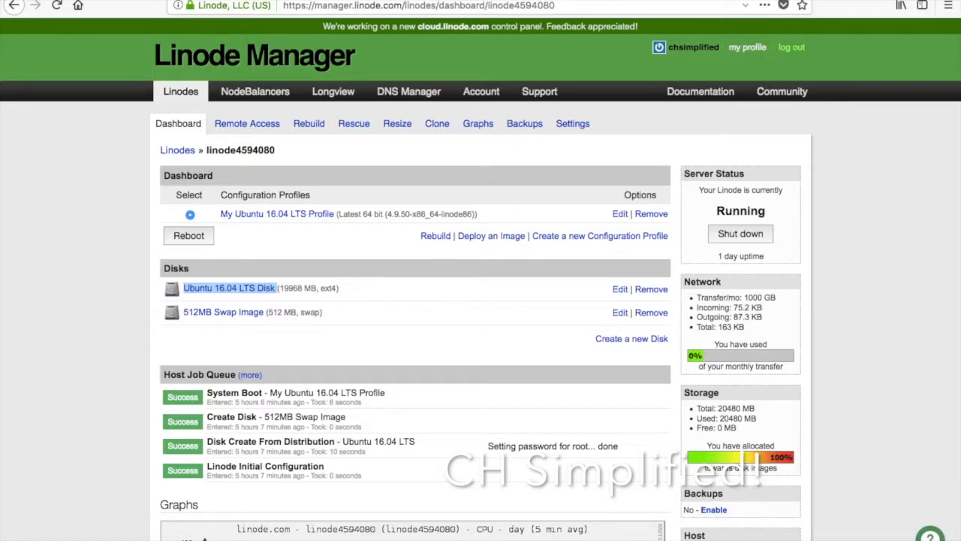
Return to the ServerPilot tab while the server connection check continues.
left_click(293, 6)
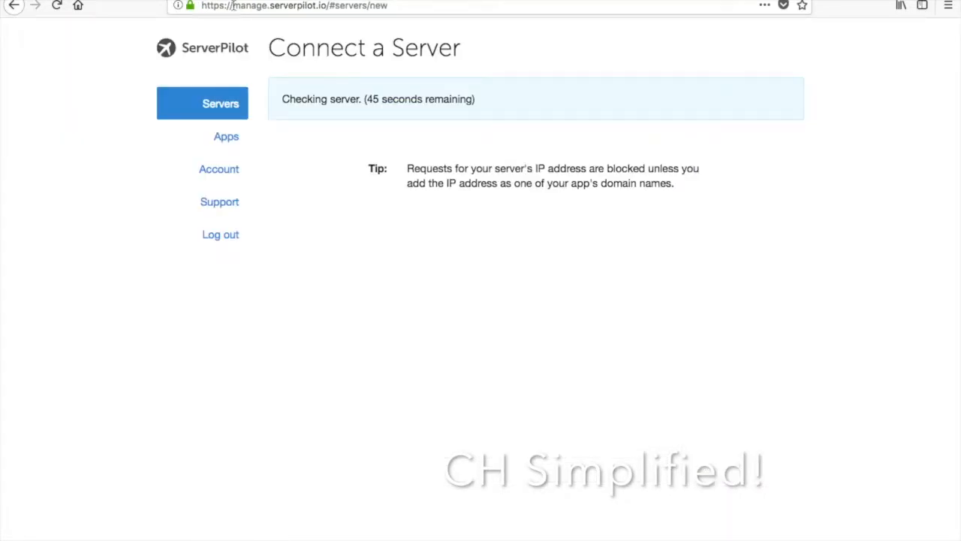
mouse_move(285, 126)
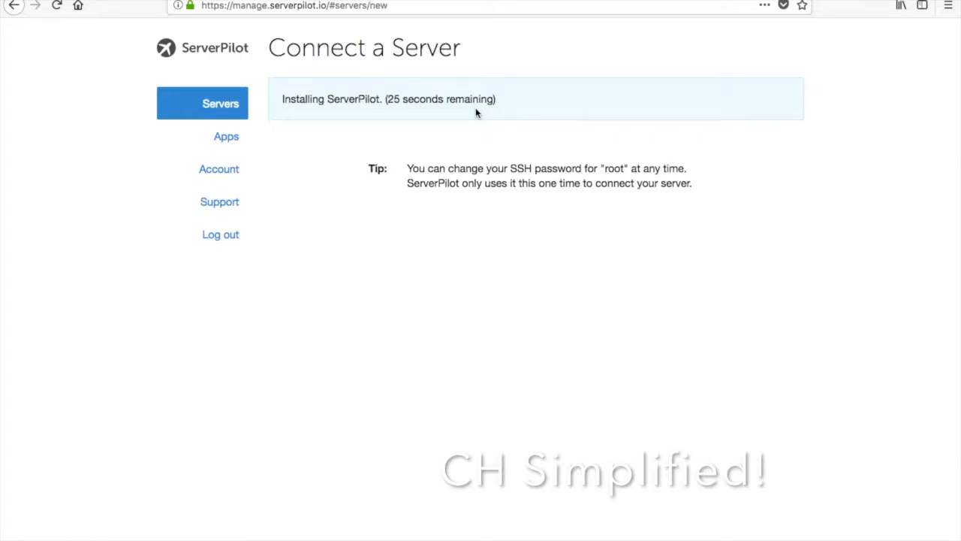
mouse_move(385, 103)
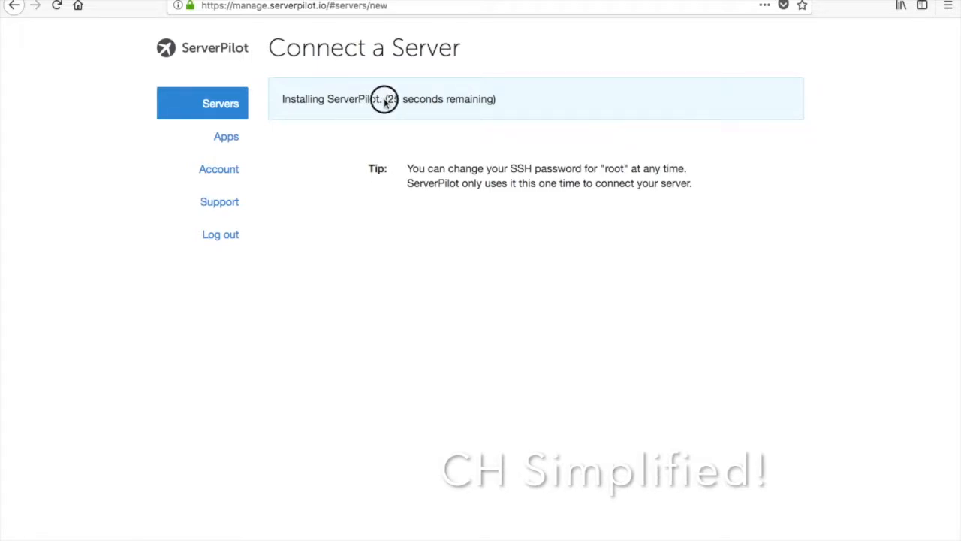
mouse_move(496, 102)
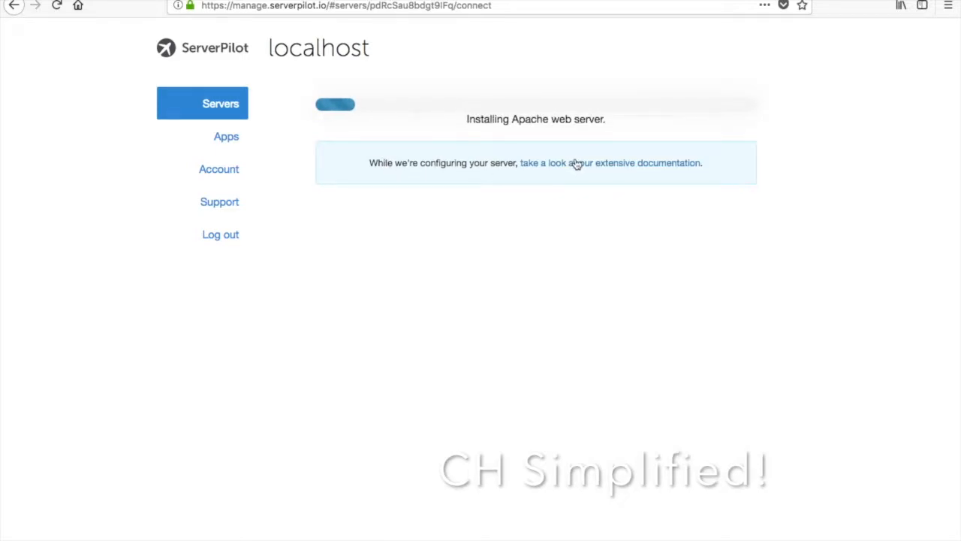
mouse_move(518, 169)
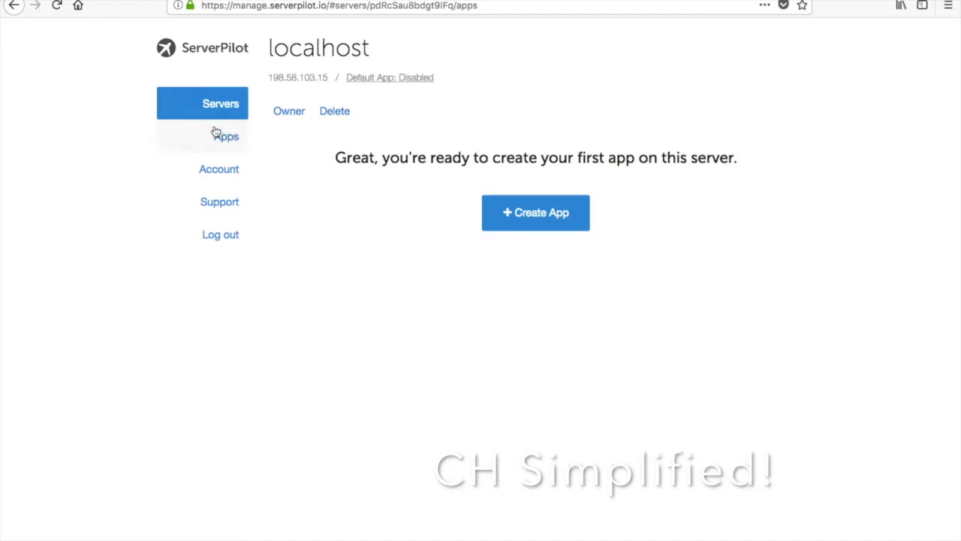
mouse_move(398, 171)
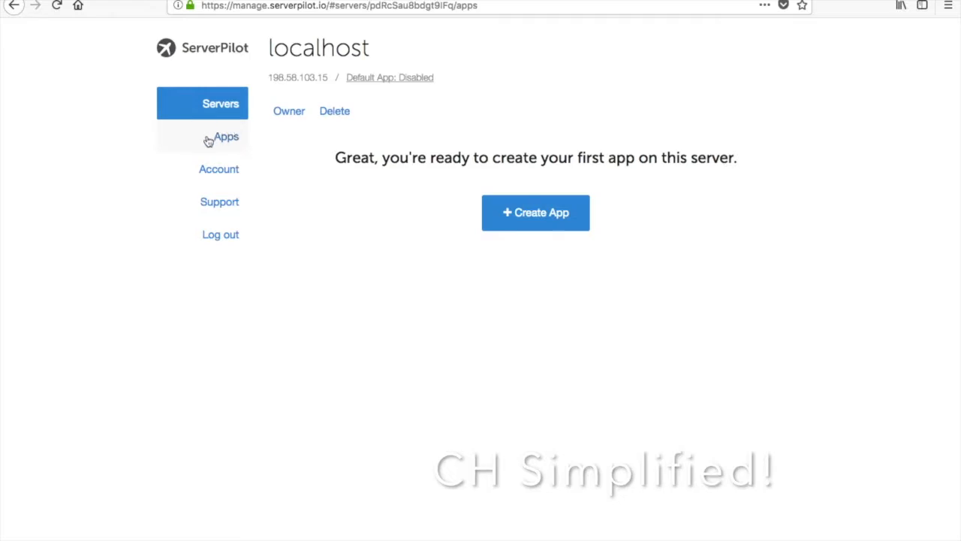
left_click(225, 135)
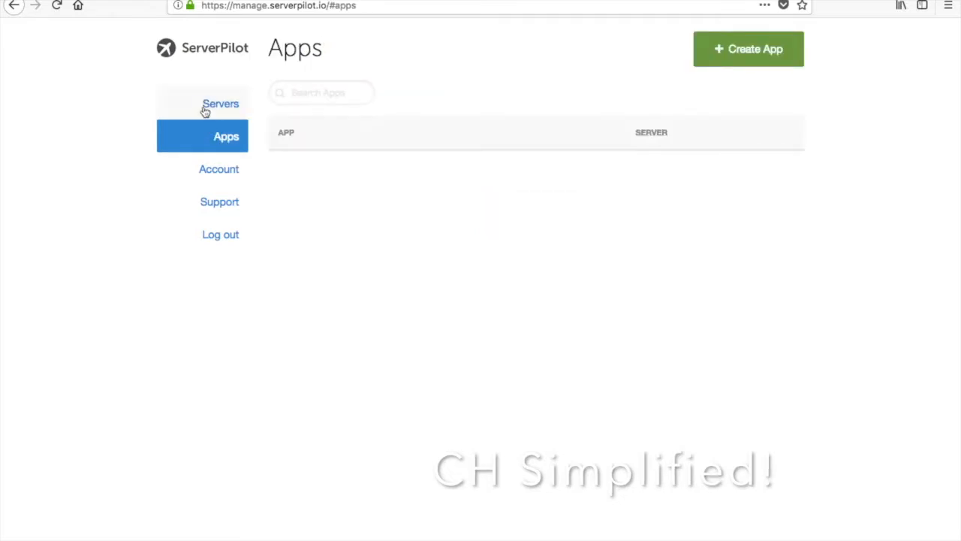
left_click(219, 103)
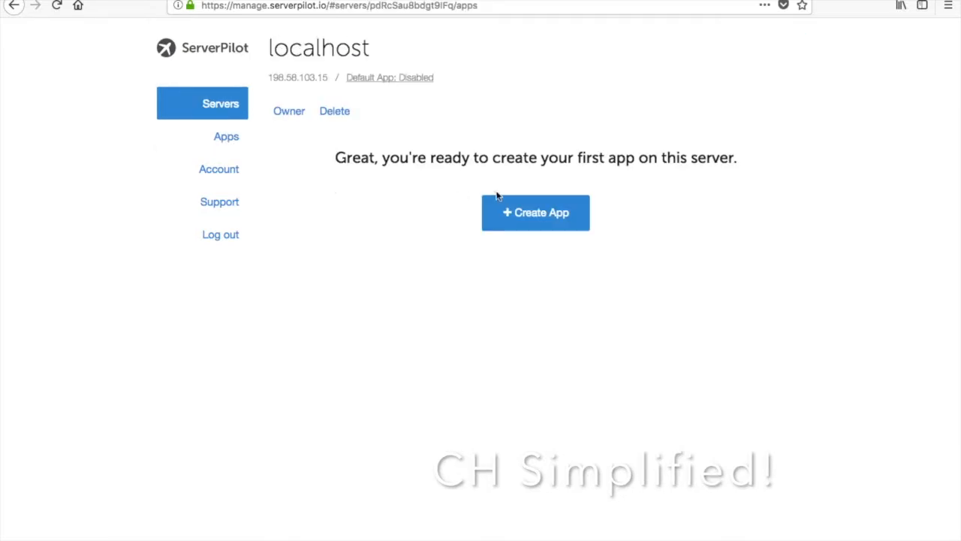
Begin a new app named chstest with domain chsimplified.com.
left_click(535, 212)
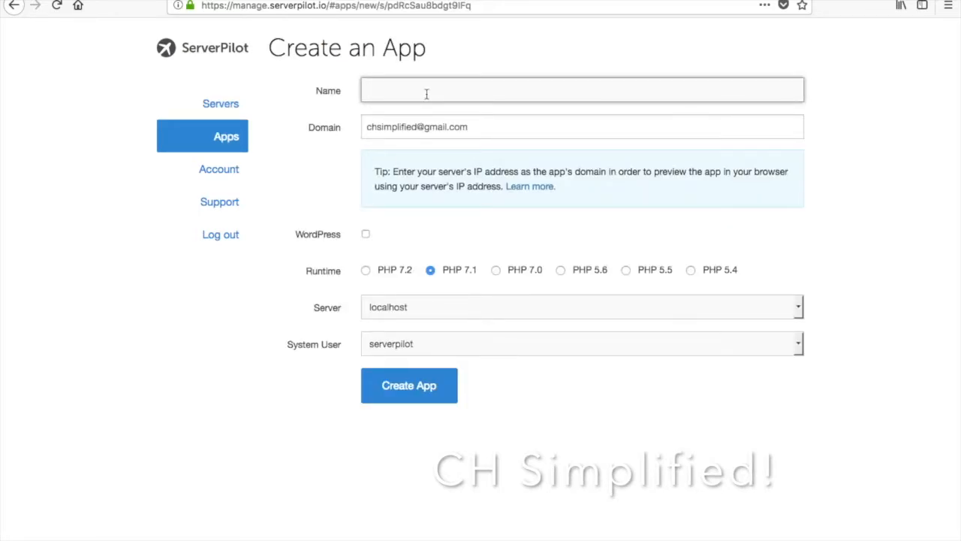
type("chstest")
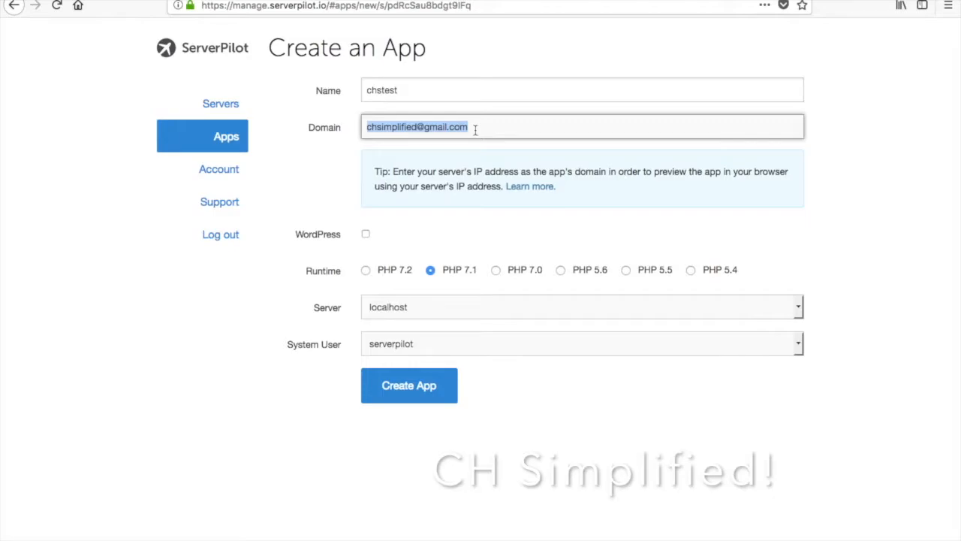
type("chsim")
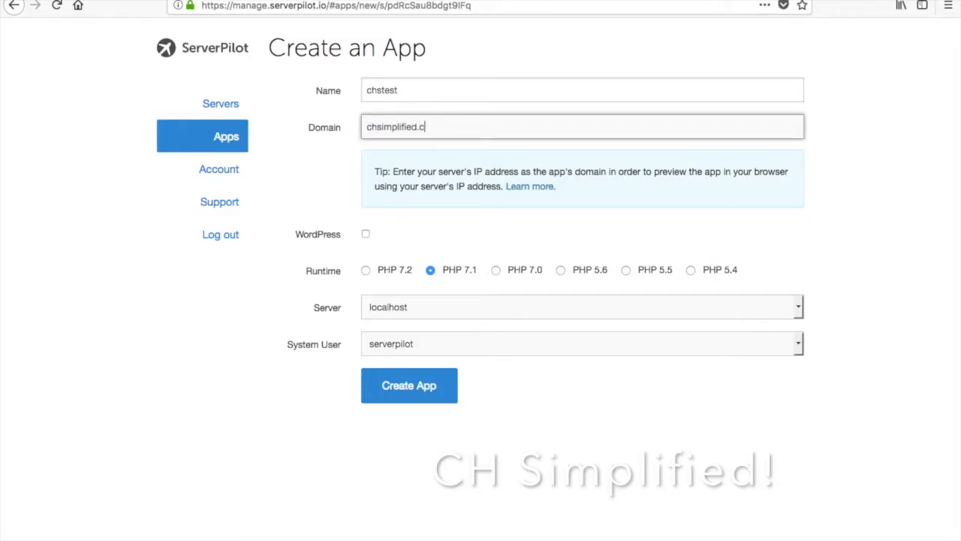
type("om")
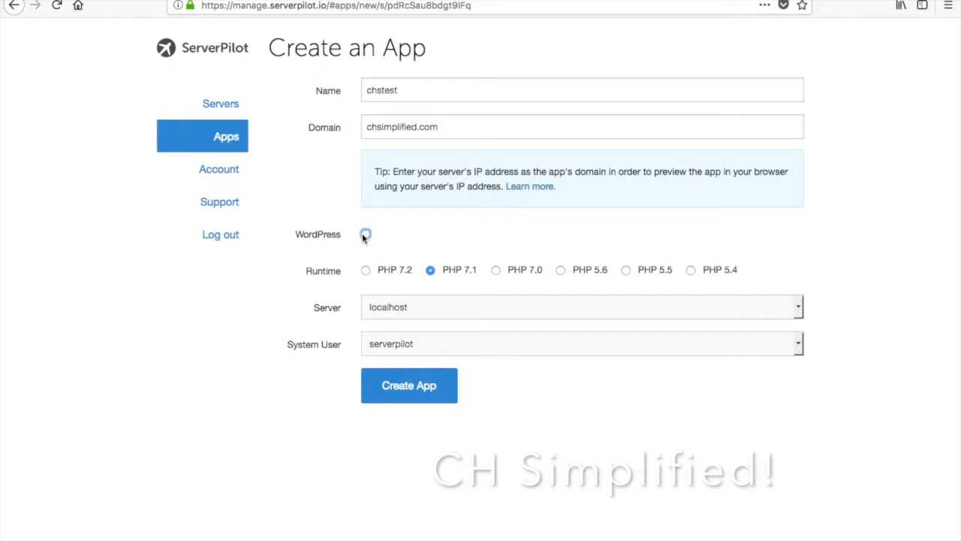
Enable WordPress with title Ch Simplified!, user admin, password and email, then create the app.
left_click(366, 234)
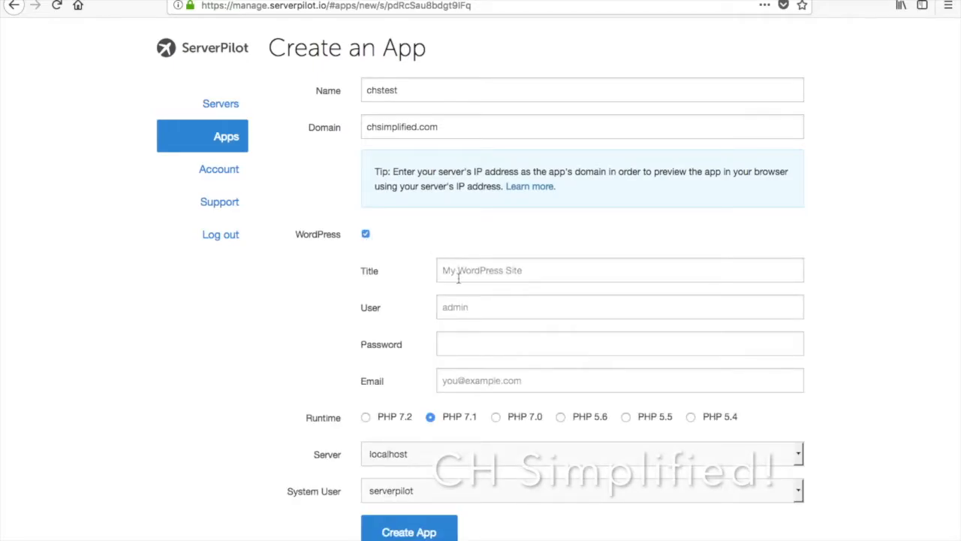
mouse_move(474, 259)
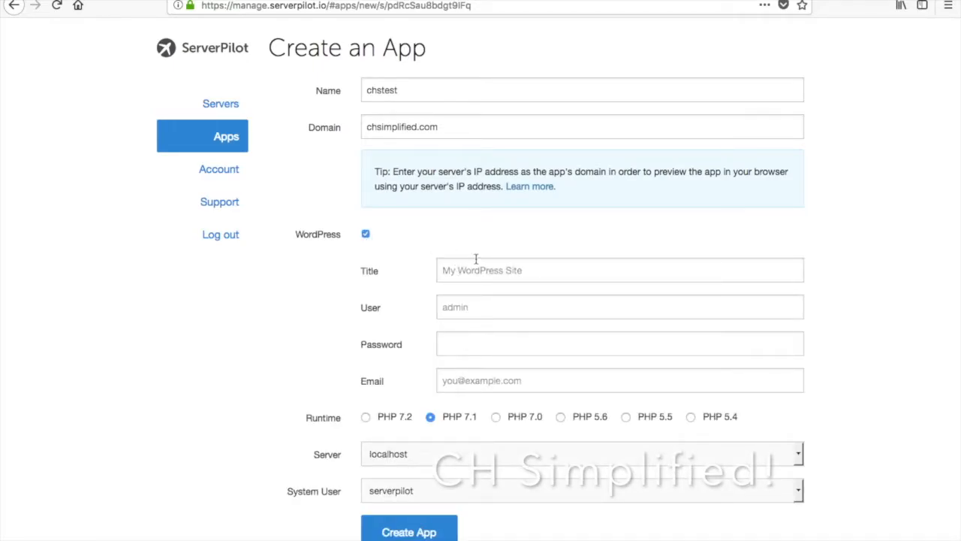
type("Ch Simplifie")
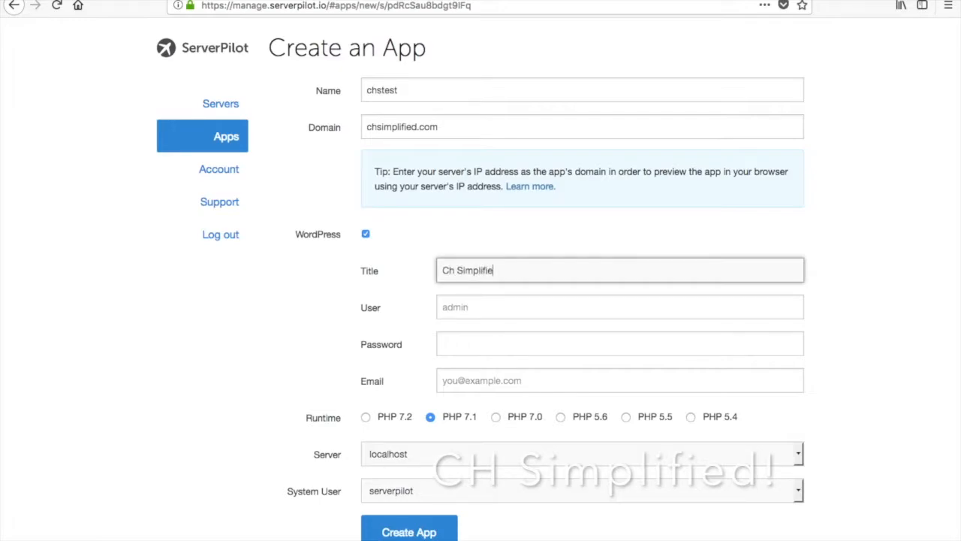
type("admi")
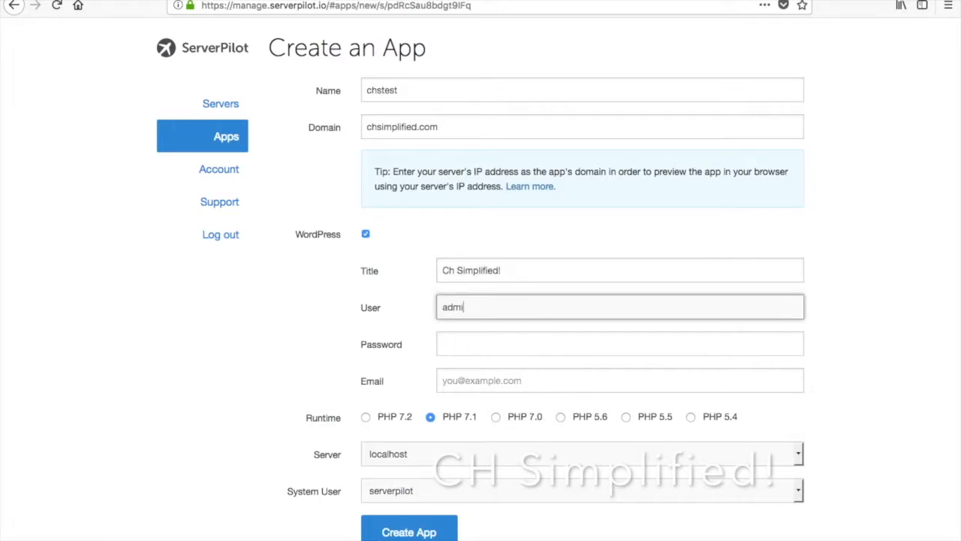
type("••")
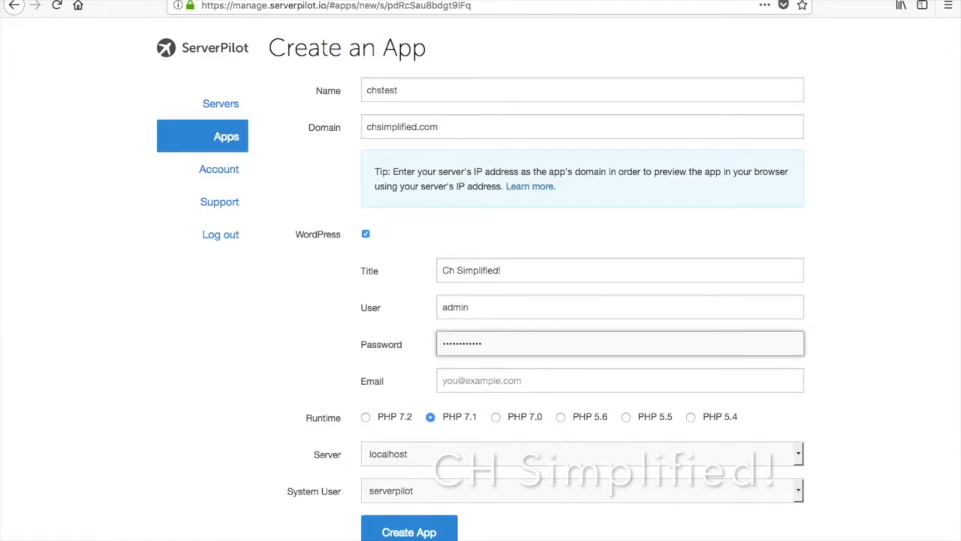
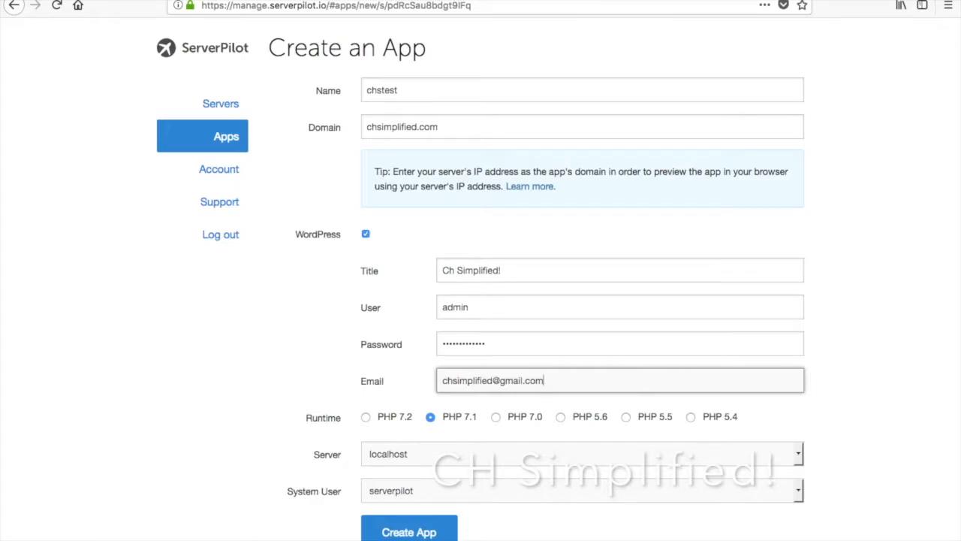
scroll("down", 3)
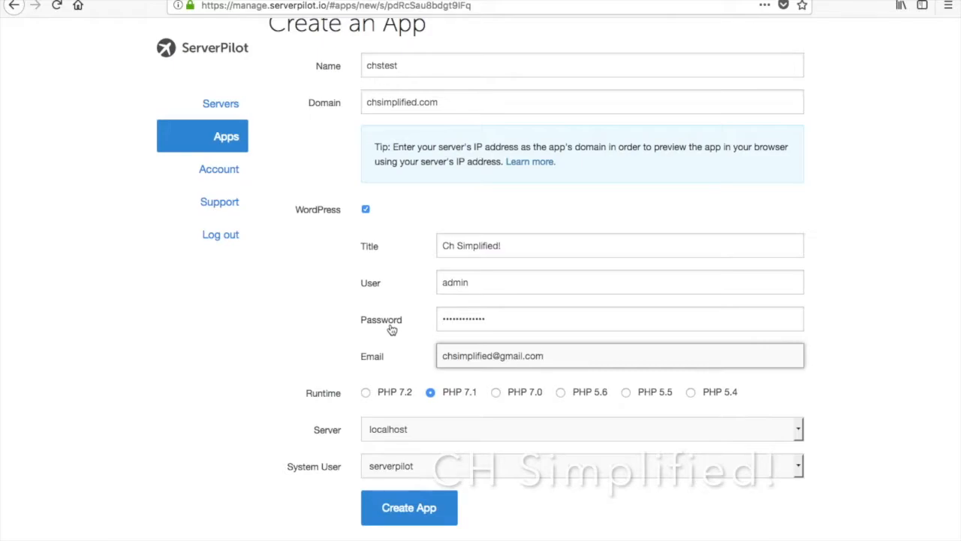
mouse_move(424, 217)
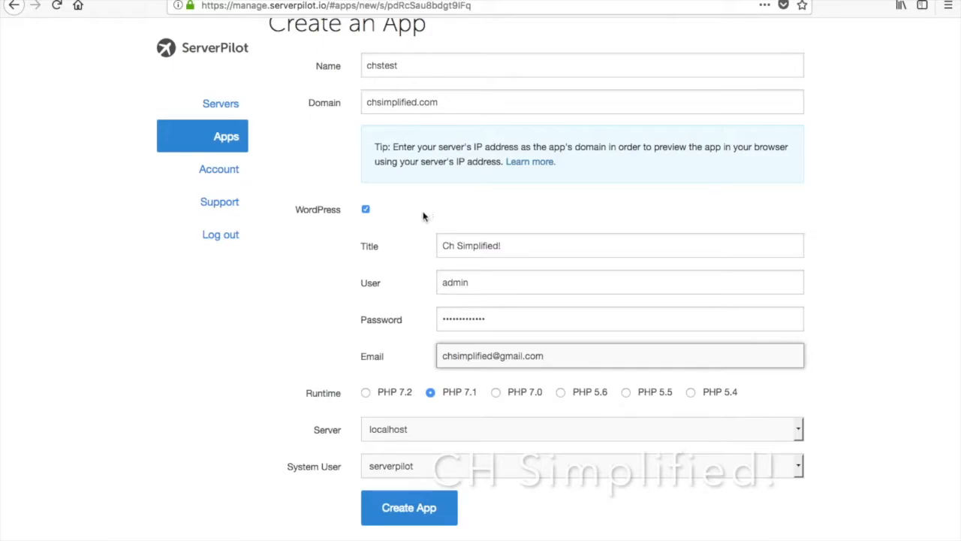
left_click(409, 508)
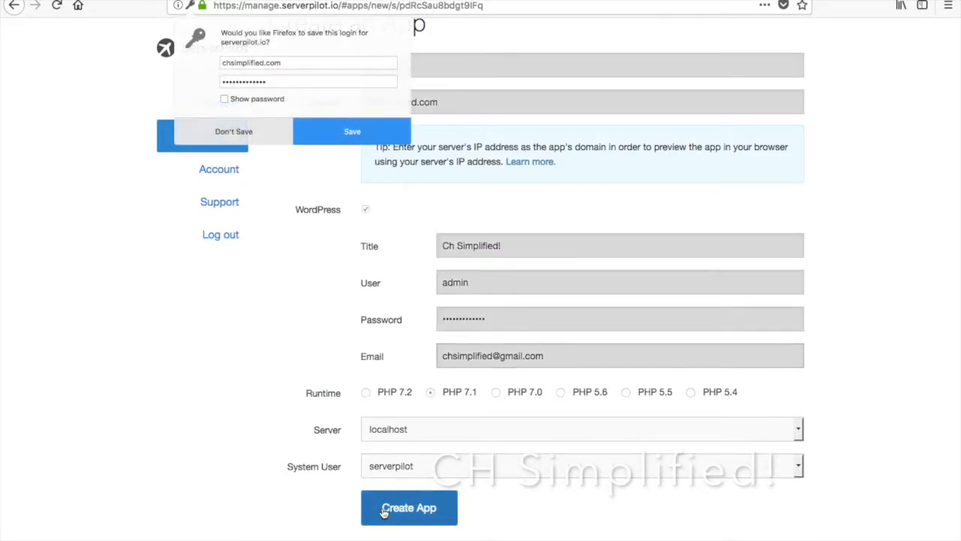
Dismiss the save-login prompt, select the server IP, and go to Linode's DNS Manager.
left_click(408, 508)
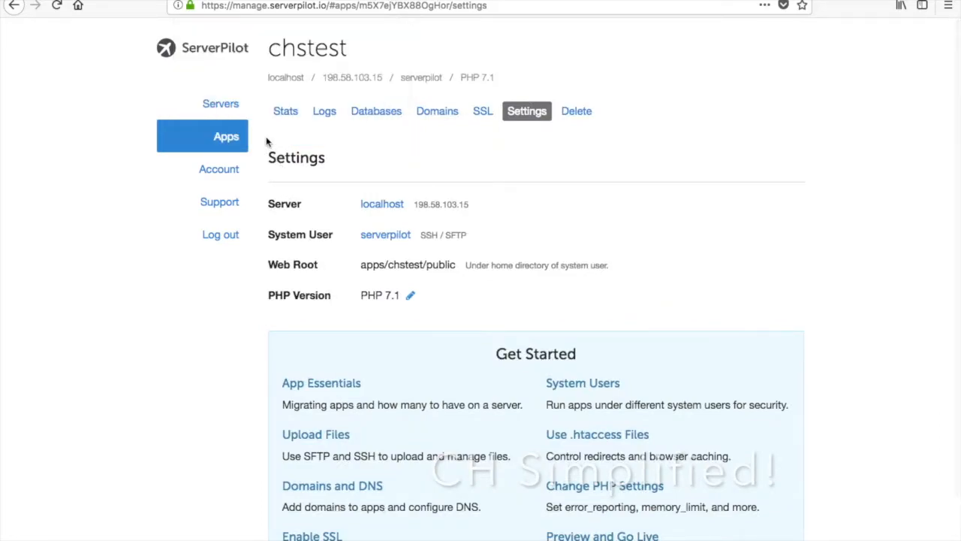
mouse_move(468, 165)
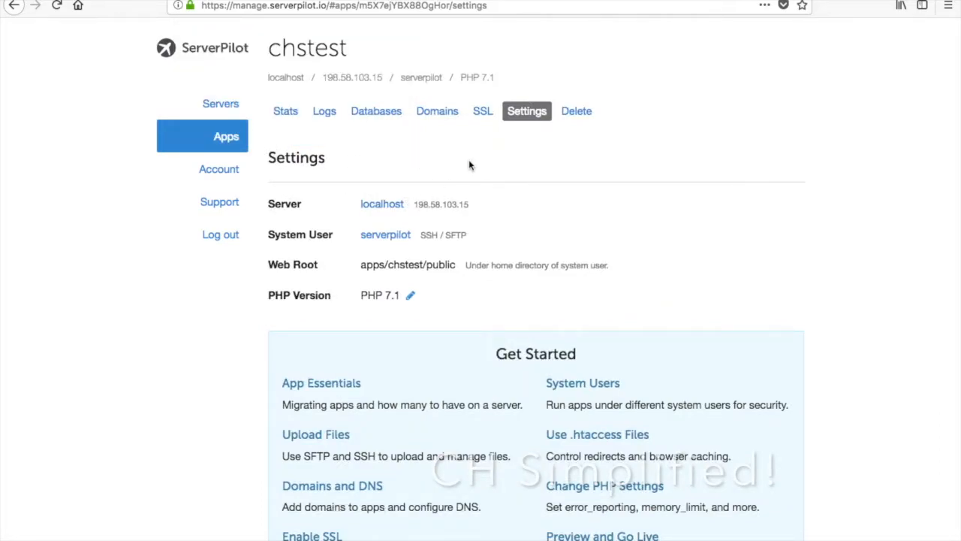
mouse_move(441, 186)
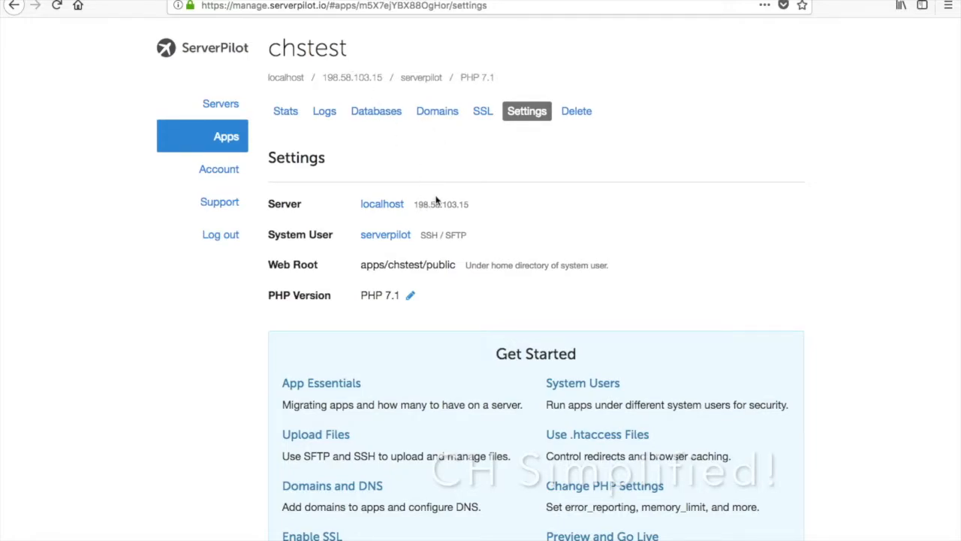
mouse_move(408, 259)
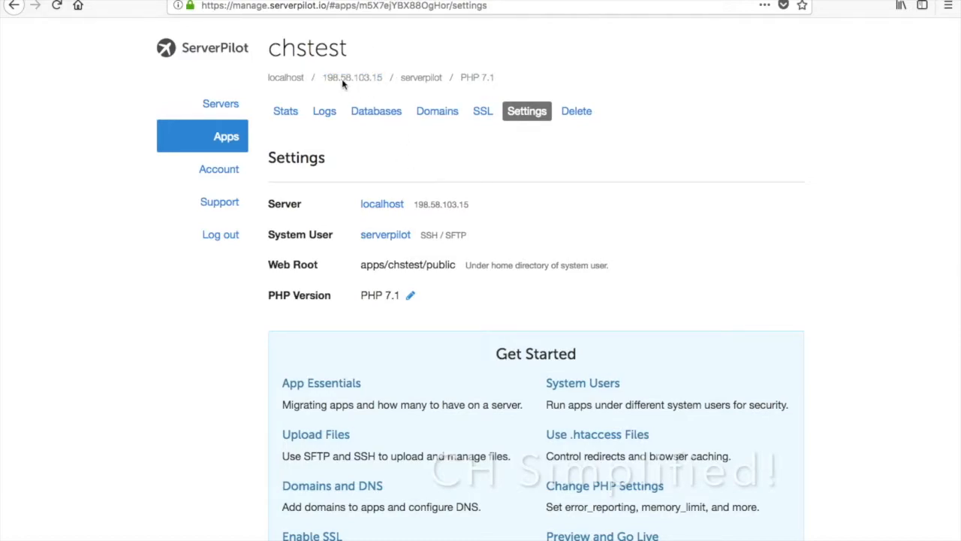
double_click(352, 77)
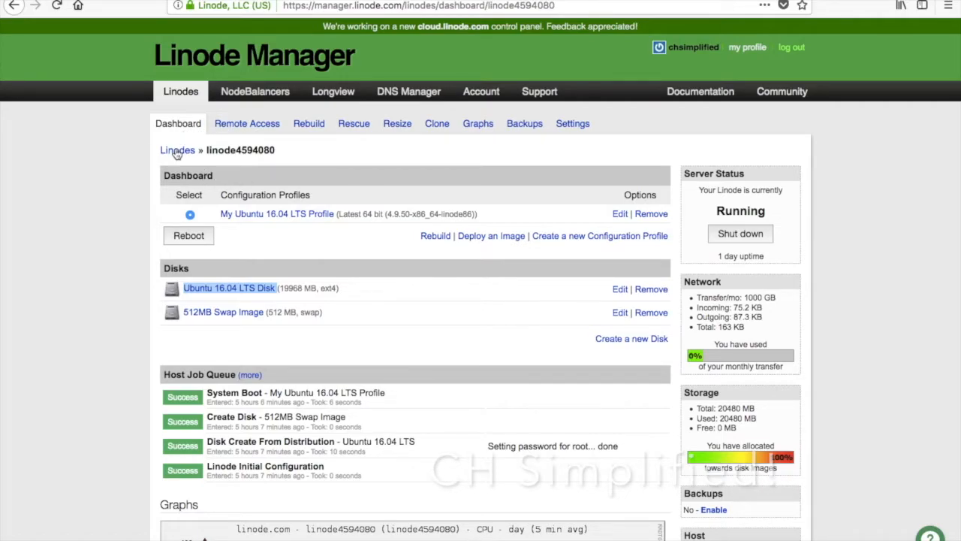
left_click(177, 150)
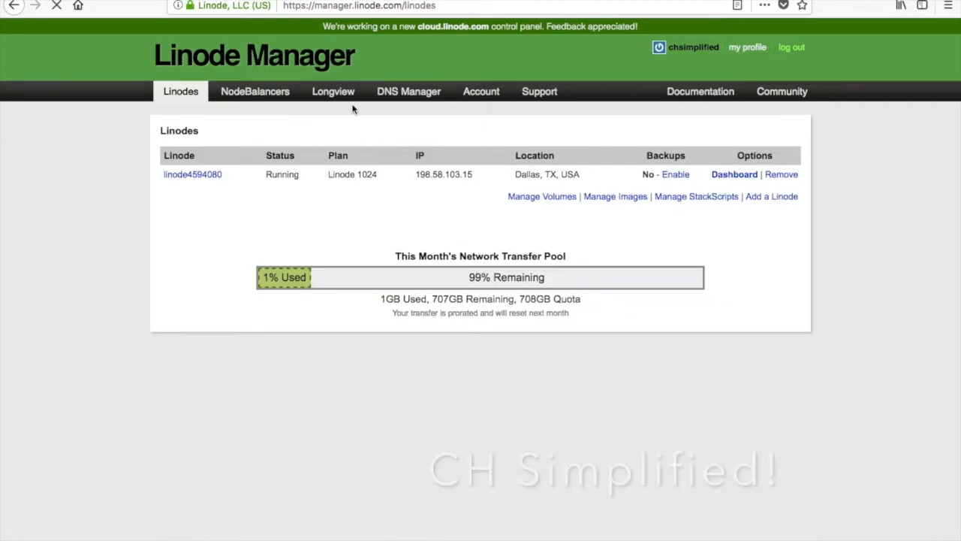
left_click(408, 91)
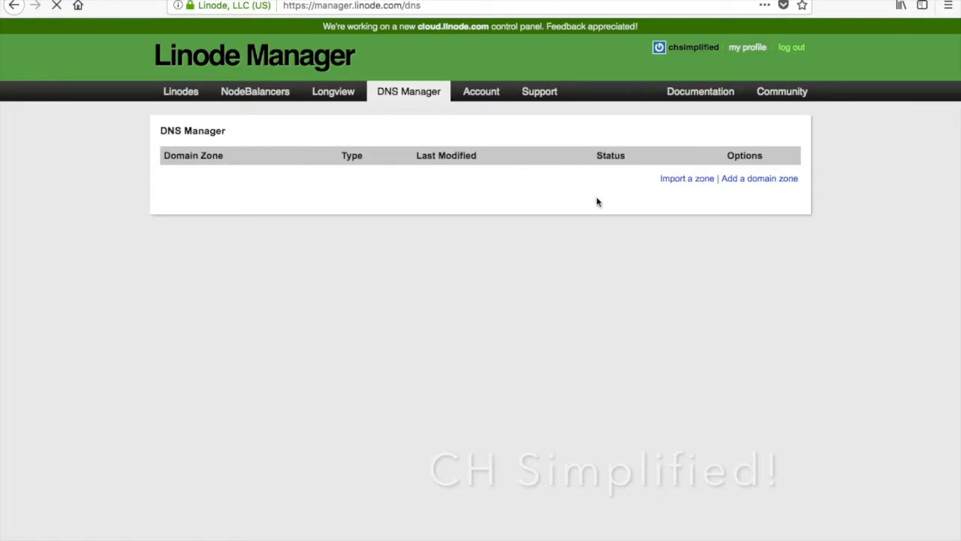
Add a domain zone for chsimplified.com keeping linode4594080 as the default records source.
left_click(760, 177)
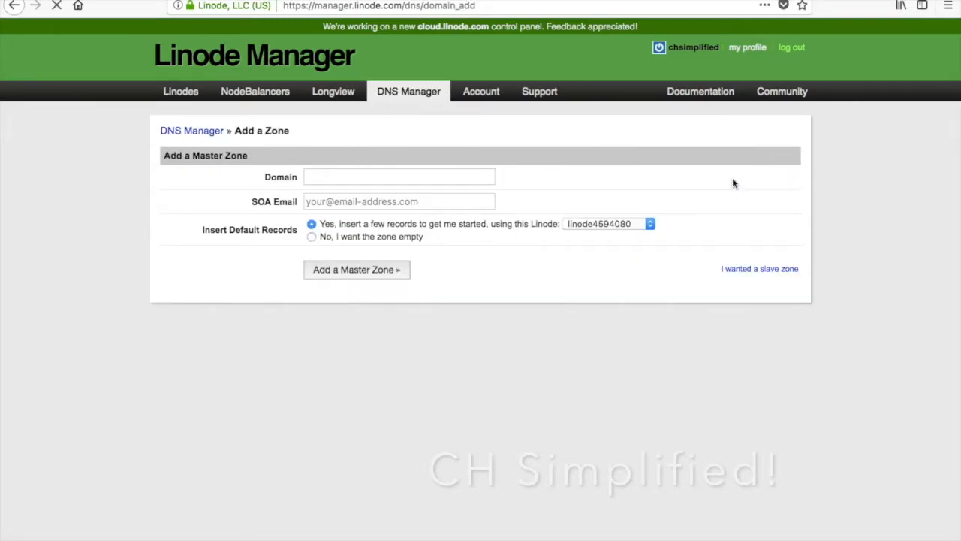
type("ch")
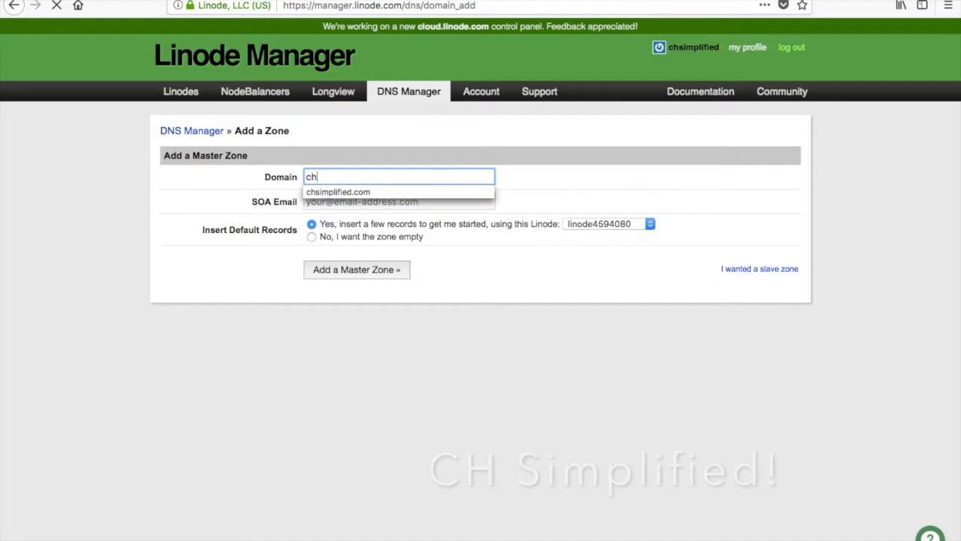
left_click(338, 192)
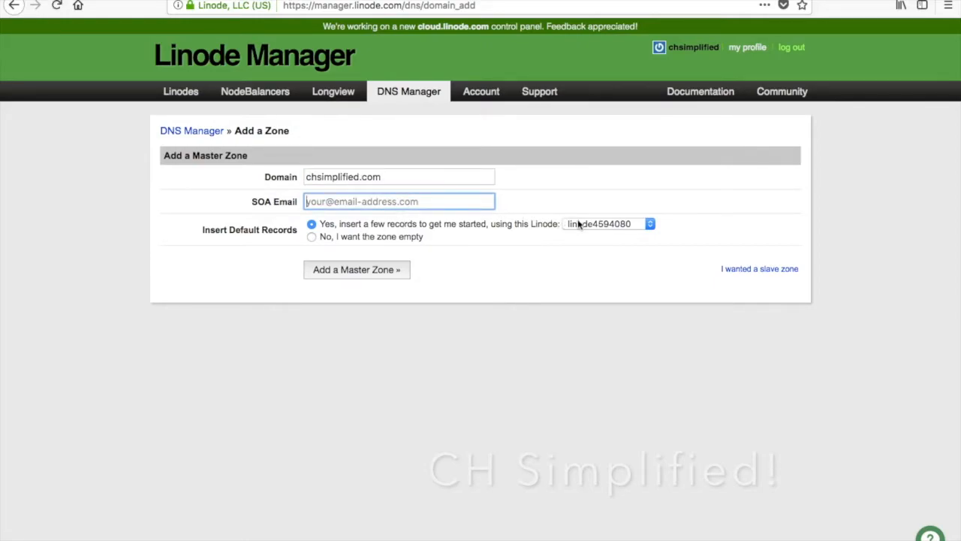
left_click(604, 222)
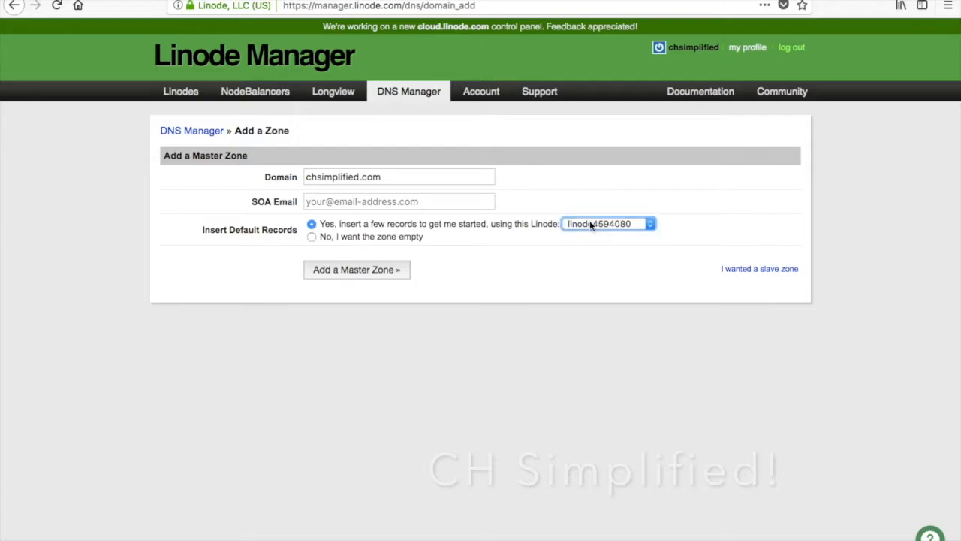
left_click(607, 222)
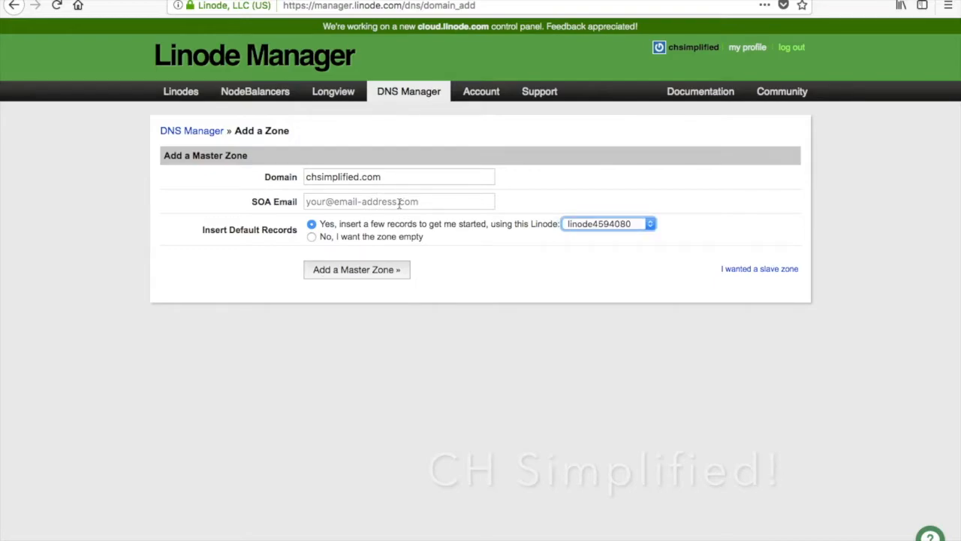
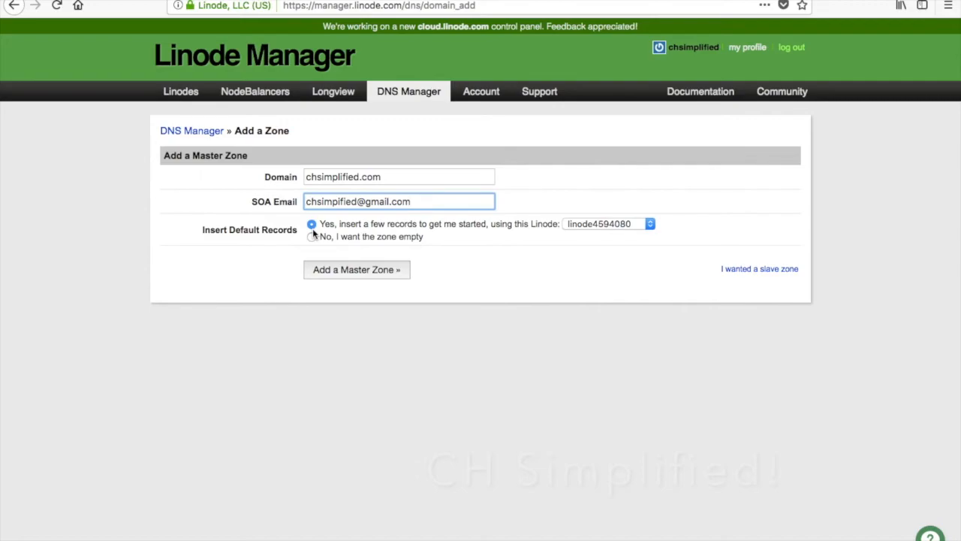
Enter the gmail.com SOA email address for the new master zone.
left_click(398, 201)
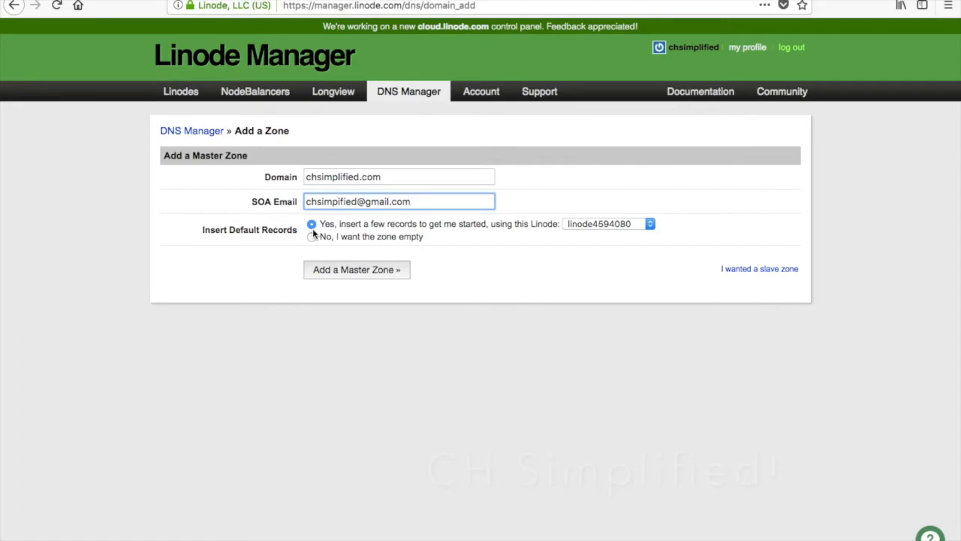
mouse_move(303, 213)
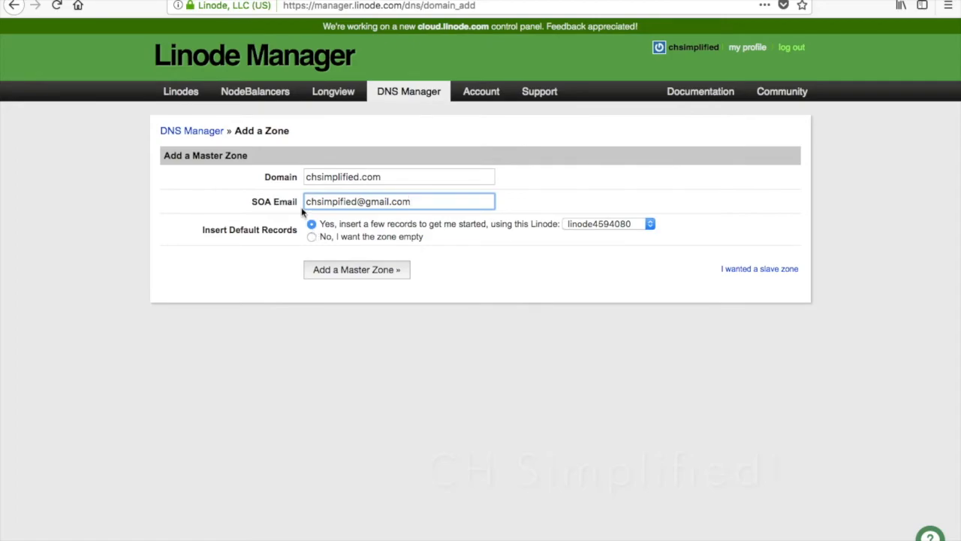